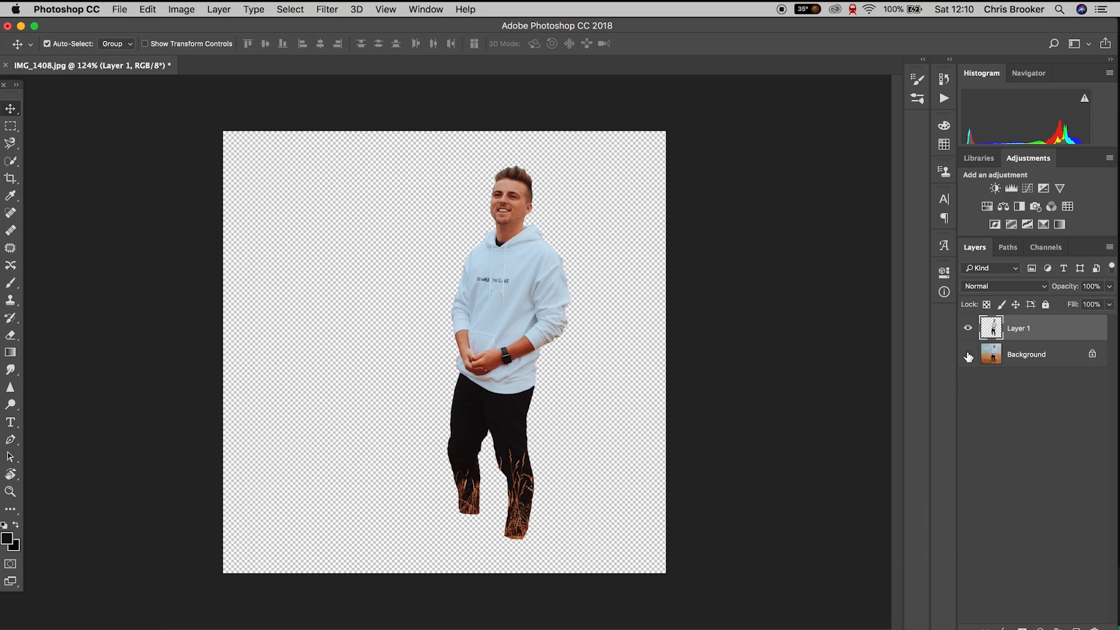
# Reveal the wheat field background and load the man's outline as a selection from his layer
pyautogui.click(968, 354)
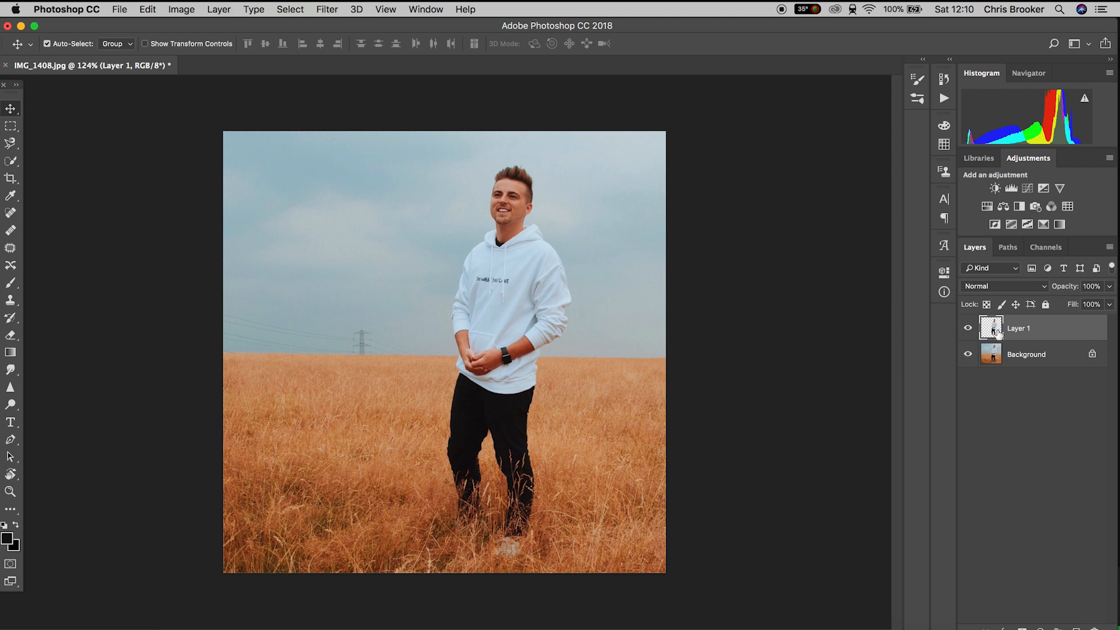
pyautogui.click(147, 9)
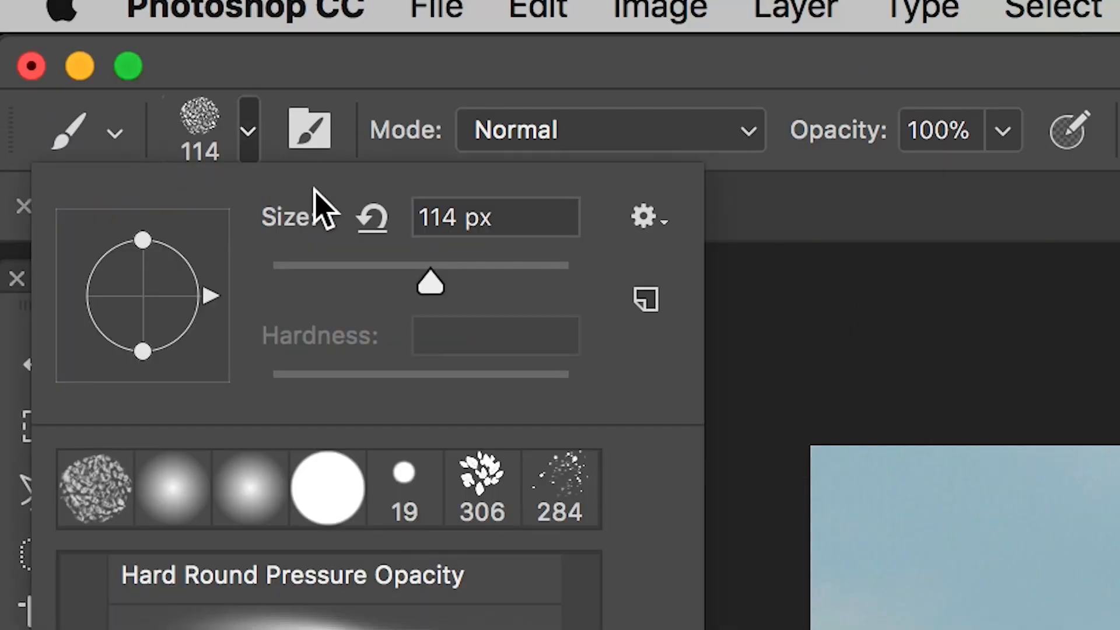
# Paint the selection on Layer 1 with a large brush in near-black #111111 to form a silhouette
pyautogui.moveTo(430, 281); pyautogui.dragTo(538, 281)
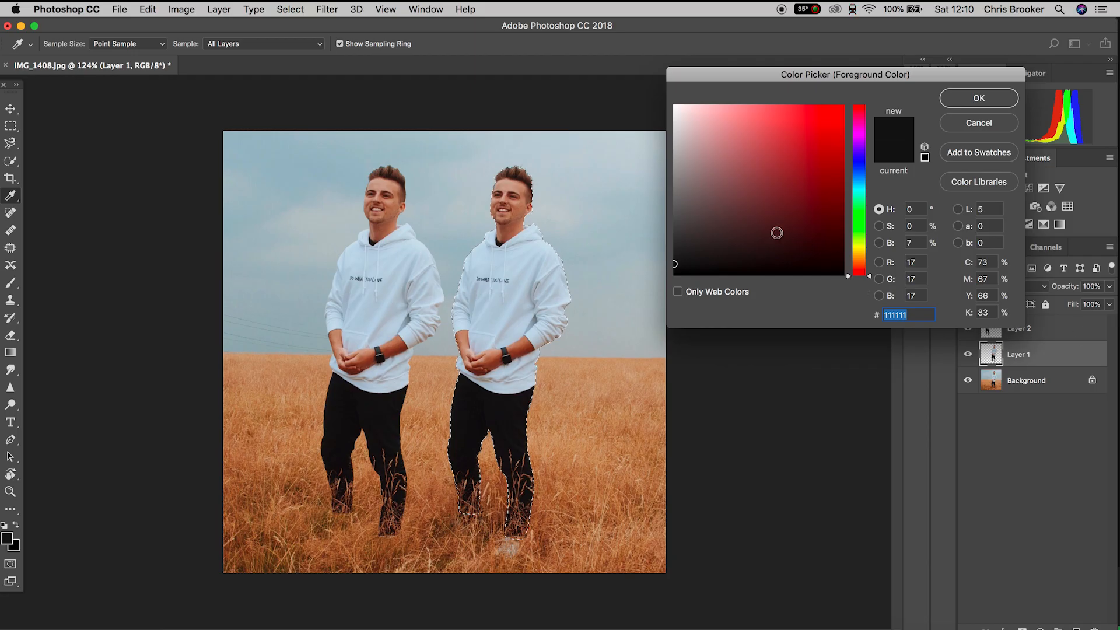
pyautogui.click(977, 98)
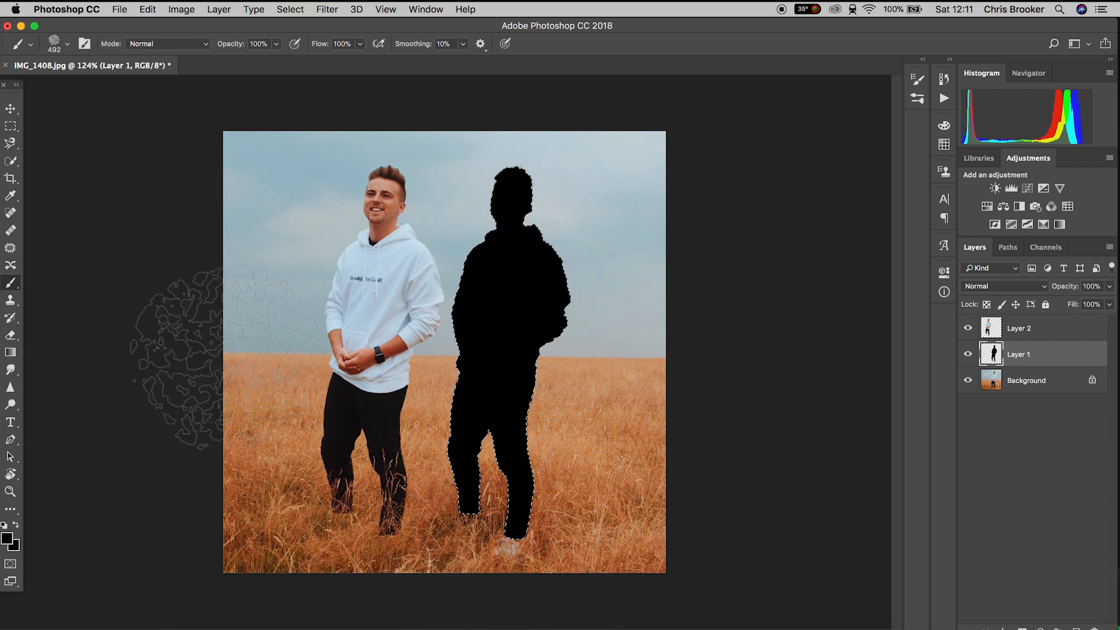
pyautogui.click(10, 108)
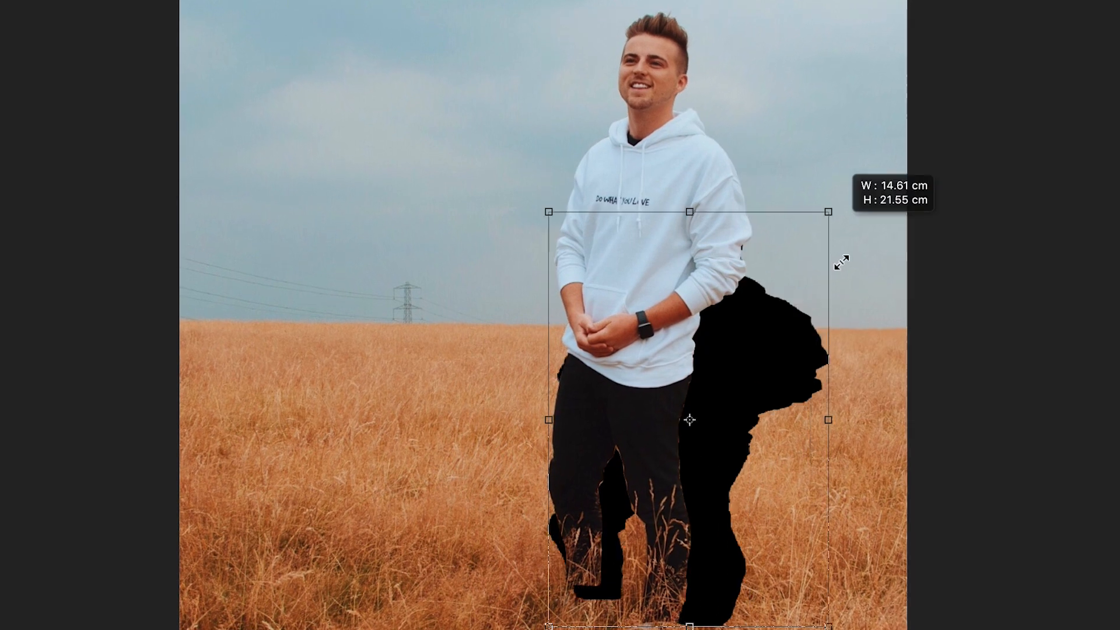
# Free Transform the silhouette: shrink it, place it at the man's feet and rotate it flat along the grass
pyautogui.moveTo(689, 420); pyautogui.dragTo(658, 485)
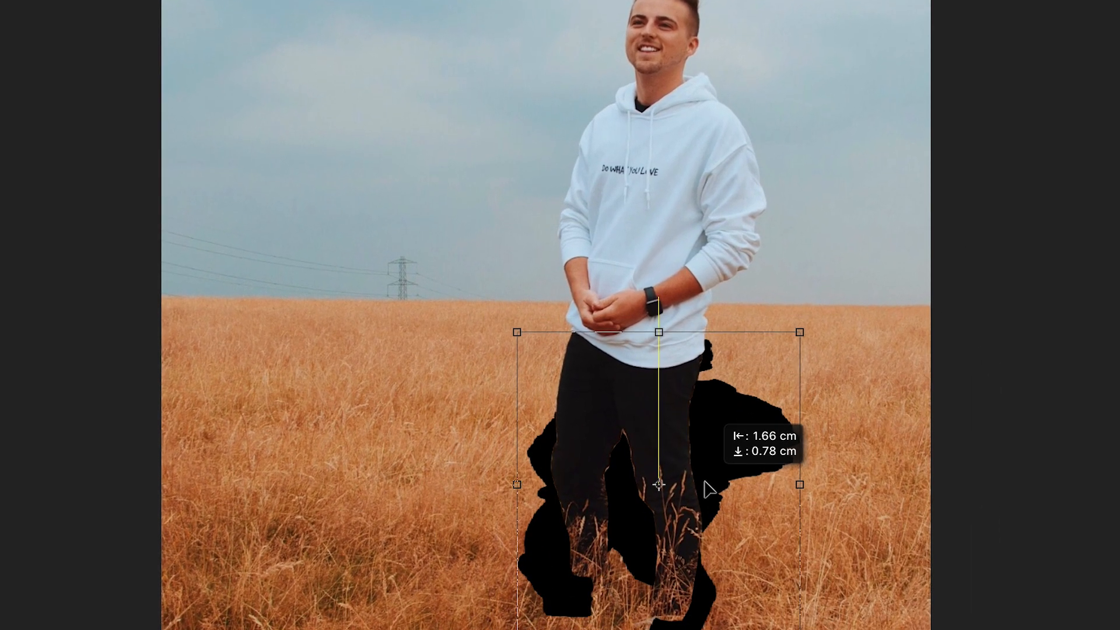
pyautogui.moveTo(799, 484); pyautogui.dragTo(942, 519)
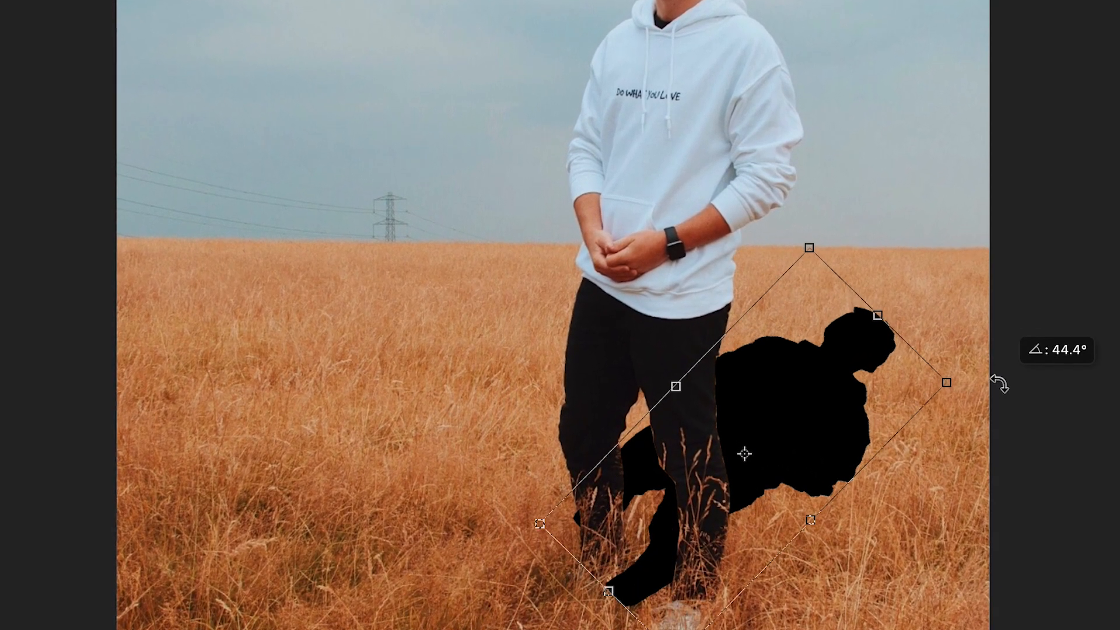
pyautogui.moveTo(744, 454); pyautogui.dragTo(810, 460)
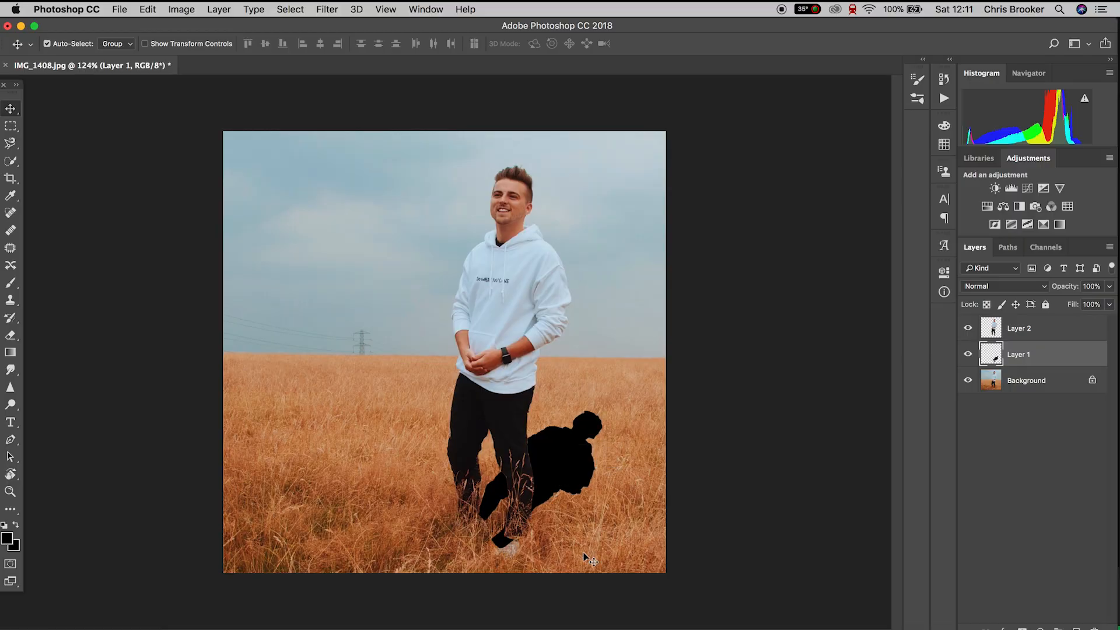
pyautogui.moveTo(585, 557); pyautogui.dragTo(571, 468)
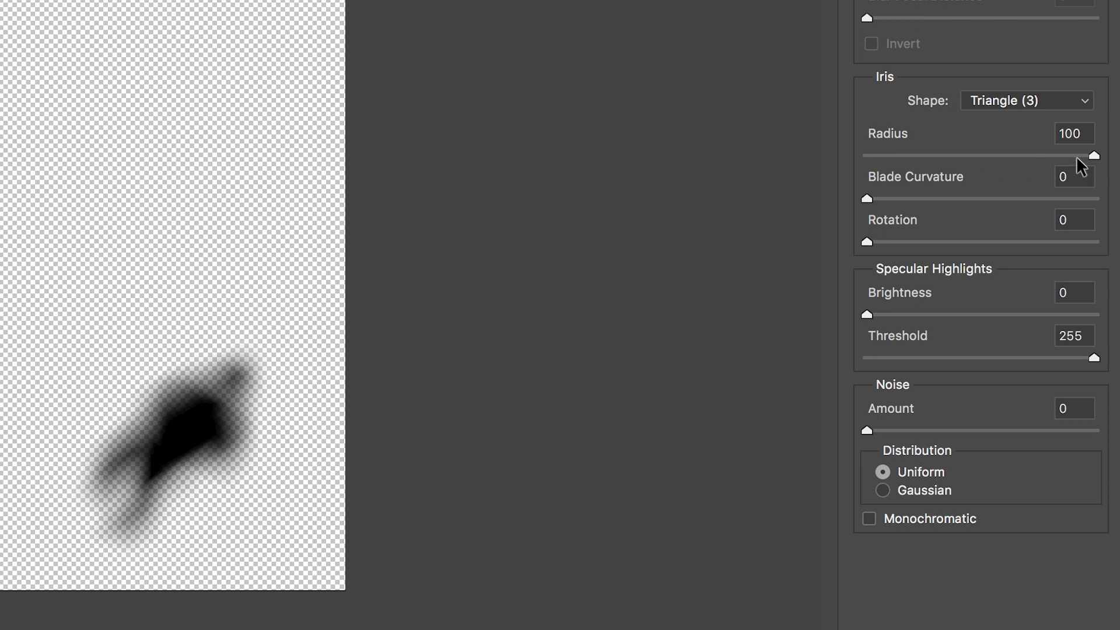
pyautogui.moveTo(1071, 218)
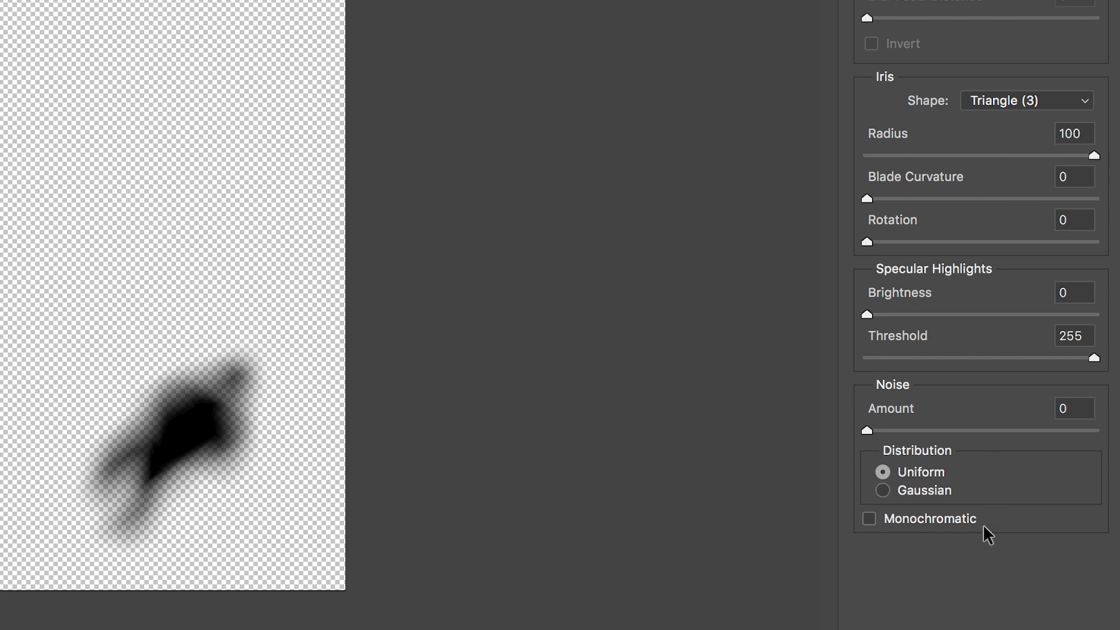
pyautogui.moveTo(966, 163)
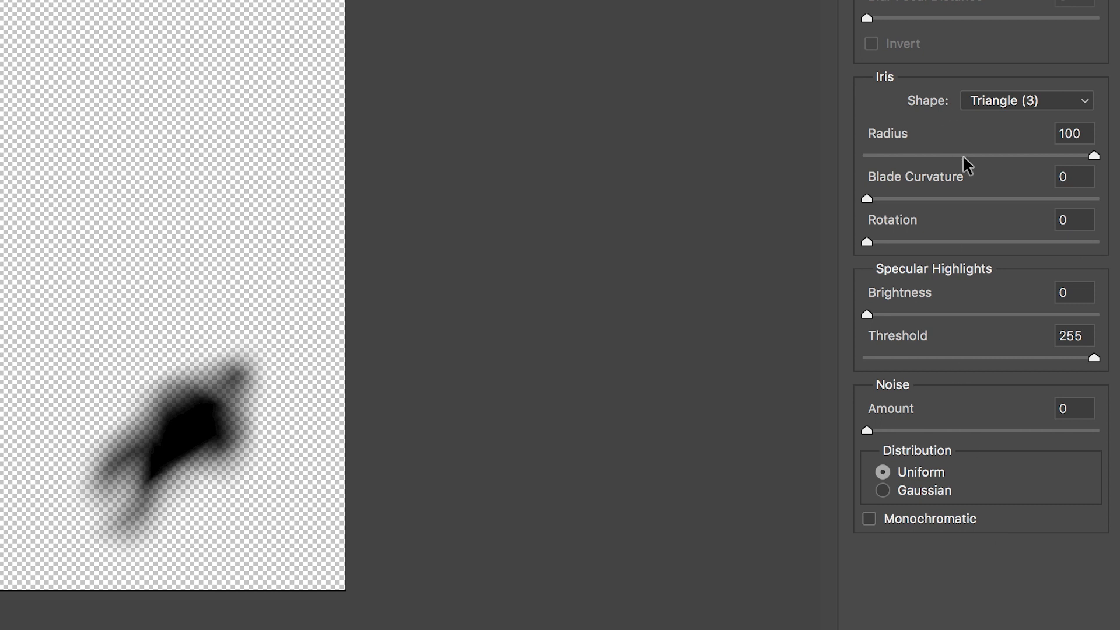
# Set the Blur Gallery radius to 100 on Layer 1 so the shadow's edges fade out
pyautogui.click(1073, 133)
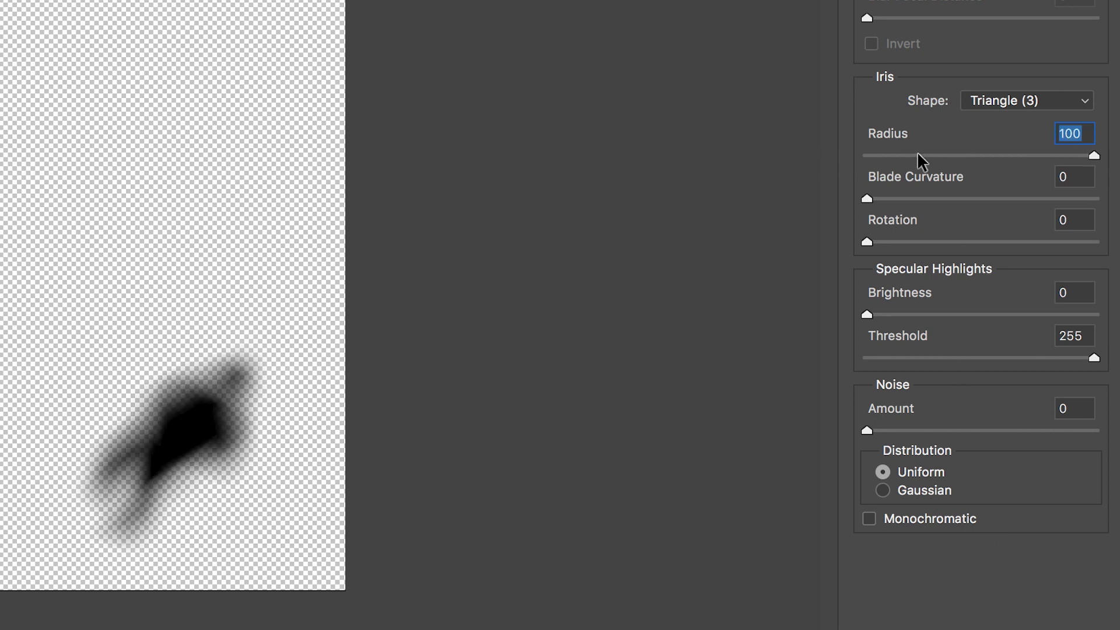
pyautogui.moveTo(1093, 155); pyautogui.dragTo(928, 155)
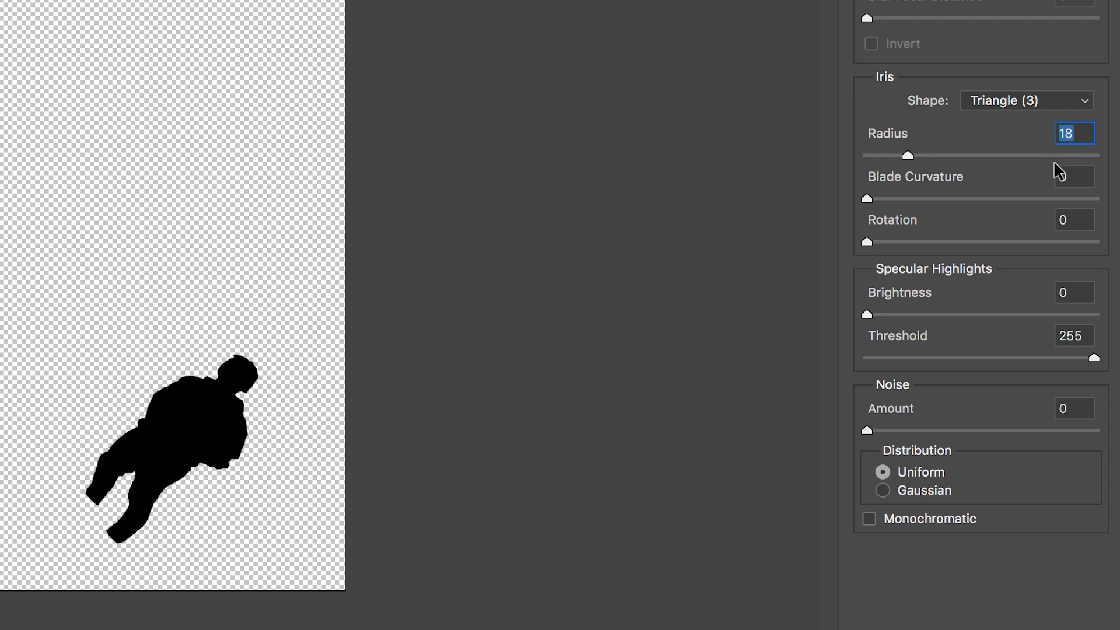
pyautogui.write('100%')
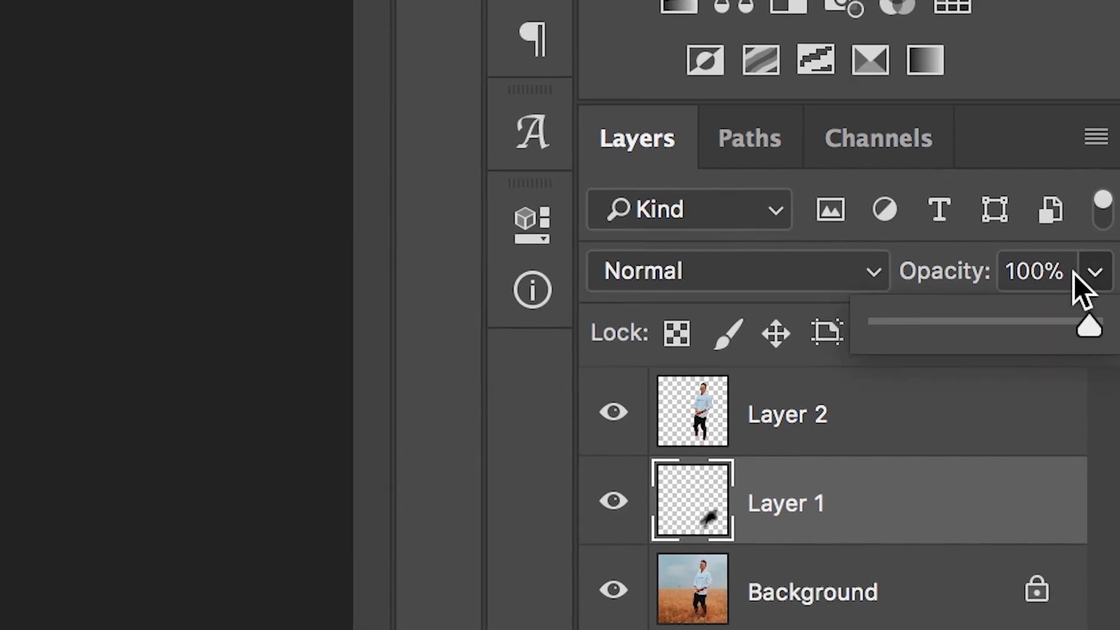
# Adjust Layer 1's Opacity slider back and forth, settling at about 52%
pyautogui.moveTo(1085, 326); pyautogui.dragTo(898, 313)
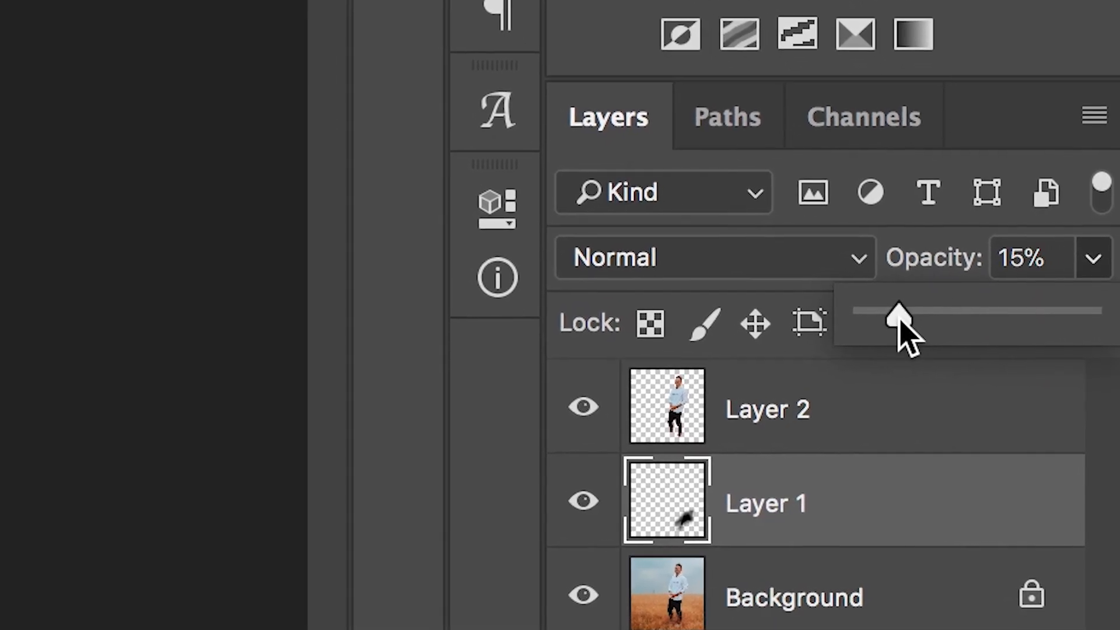
pyautogui.moveTo(895, 314); pyautogui.dragTo(929, 314)
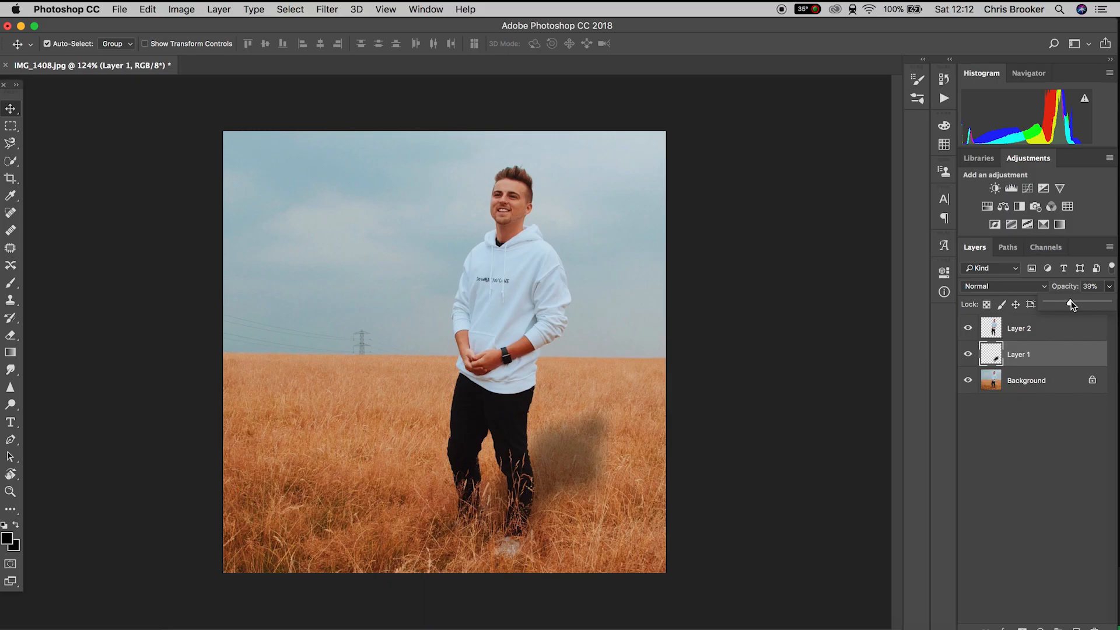
pyautogui.moveTo(1069, 303); pyautogui.dragTo(1076, 303)
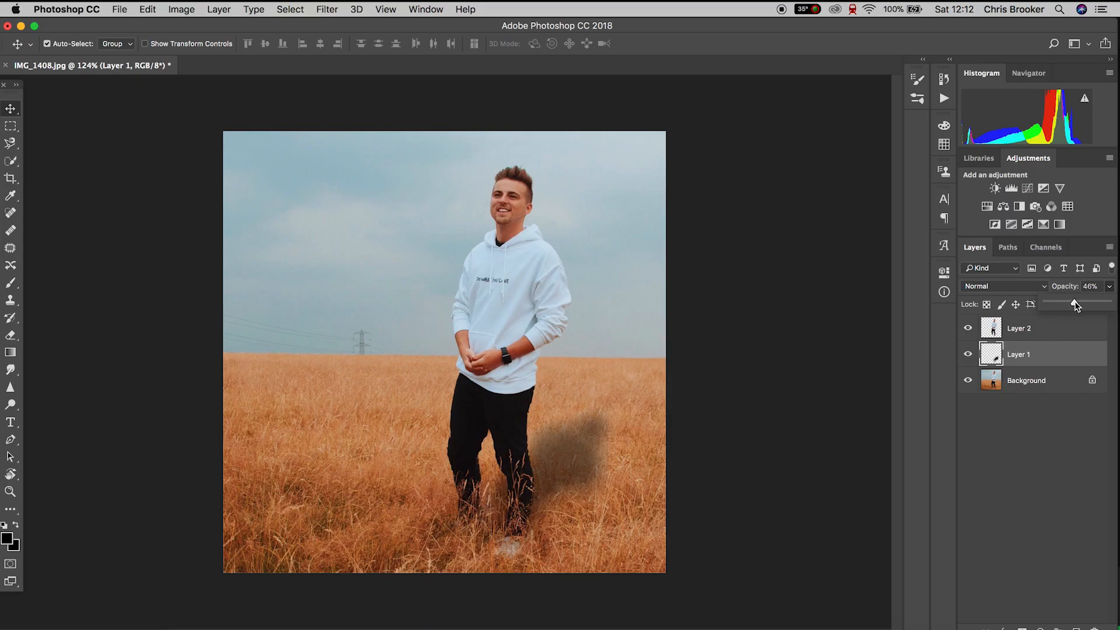
pyautogui.moveTo(1076, 304); pyautogui.dragTo(1086, 304)
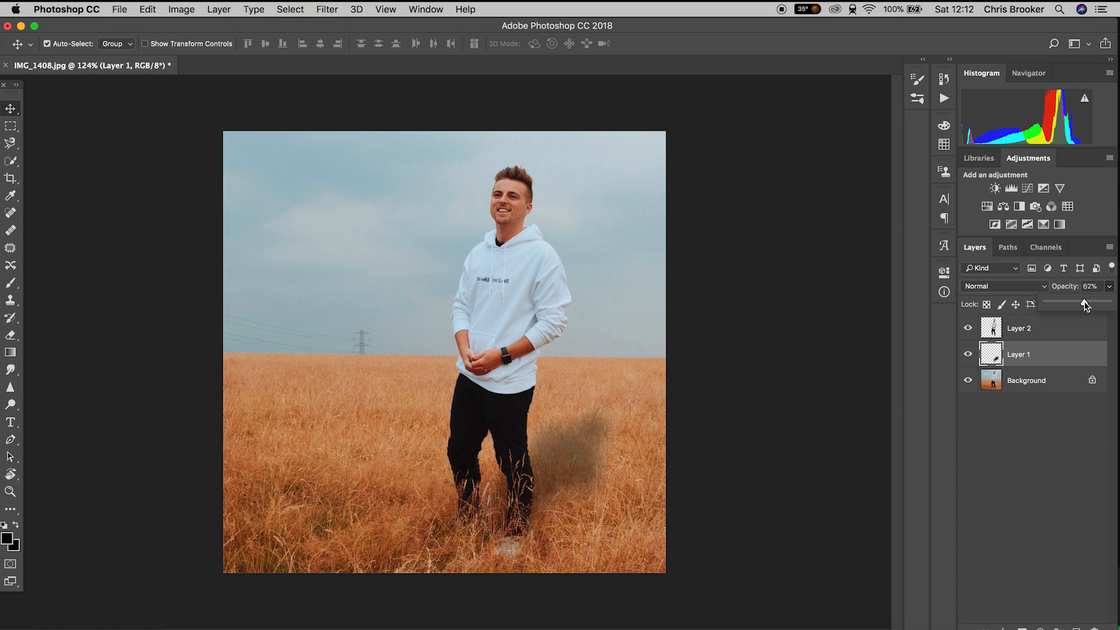
pyautogui.moveTo(1083, 304); pyautogui.dragTo(1076, 304)
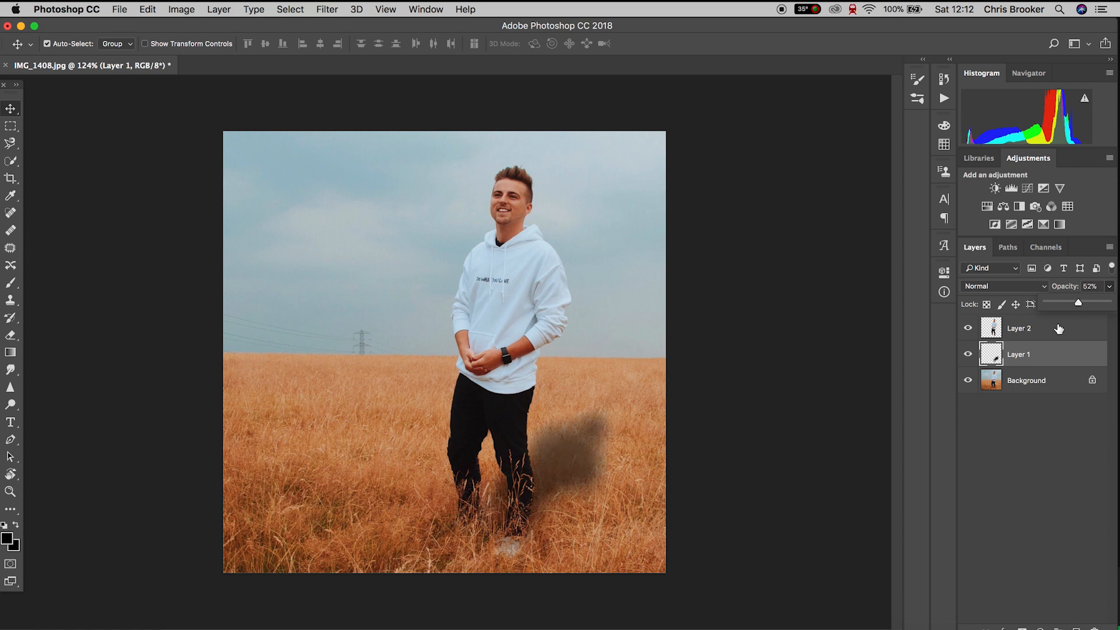